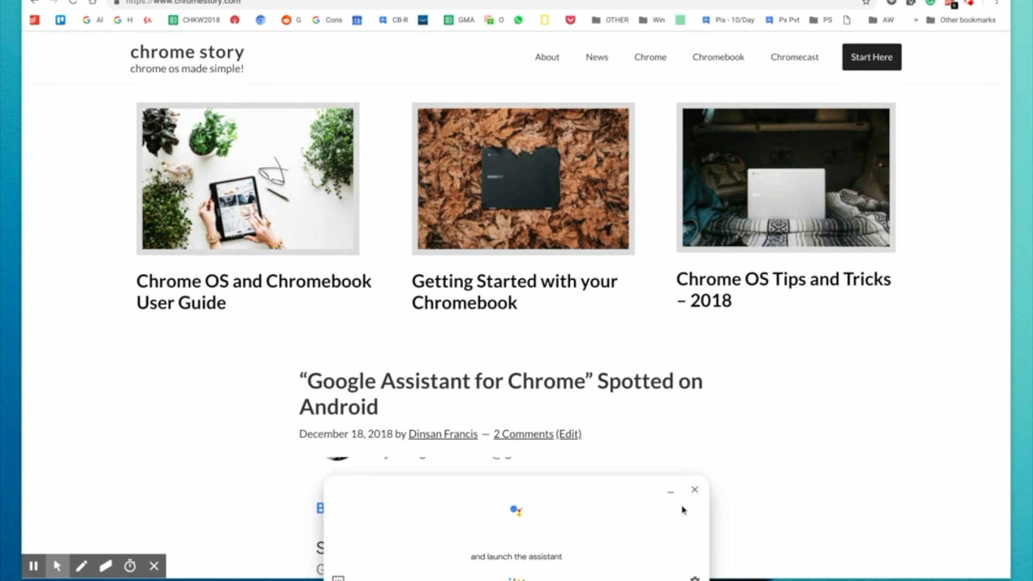
Step: Ask the Assistant 'increase', then 'turn off bluetooth' to bring up Settings with Bluetooth off
click(694, 490)
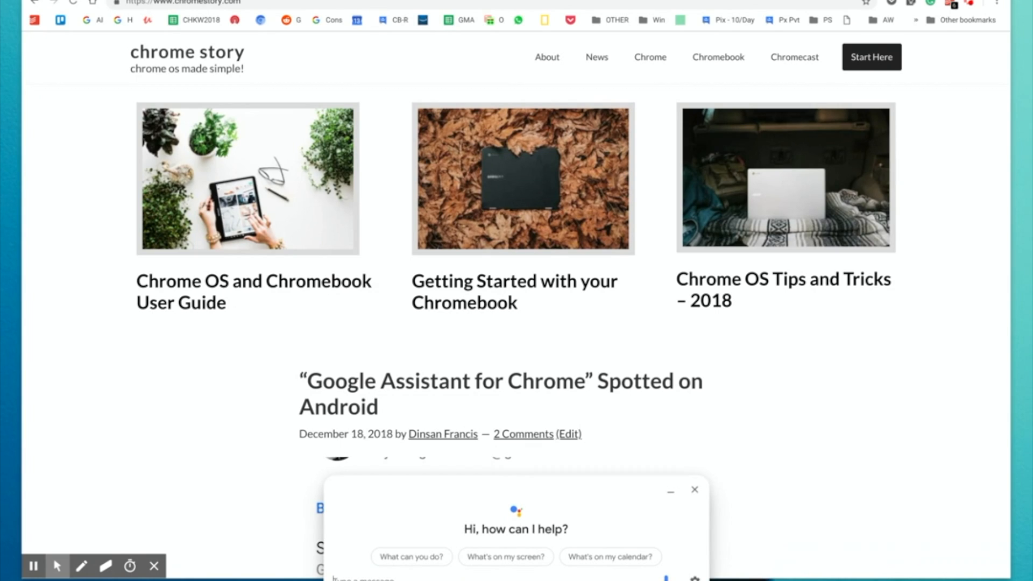
text(increase)
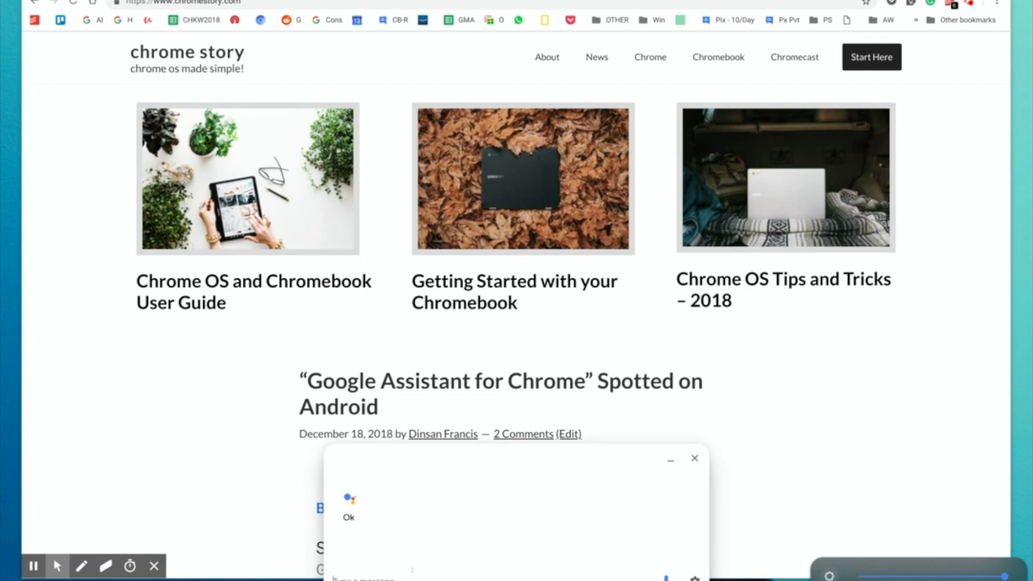
text(turn off bluetooth)
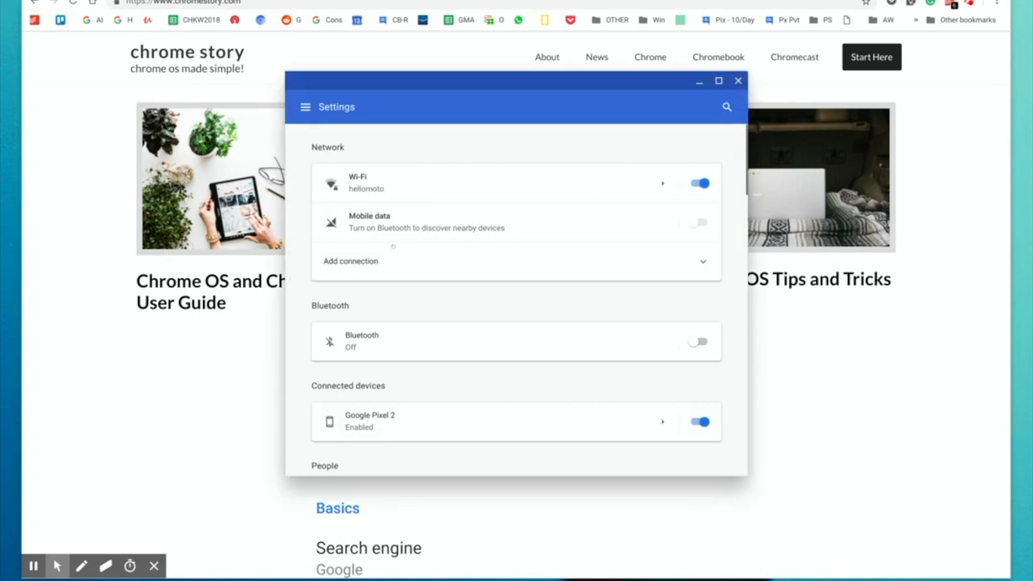
Step: Reach the Google Assistant page under Search and Assistant, all toggles shown on
scroll(down, 3)
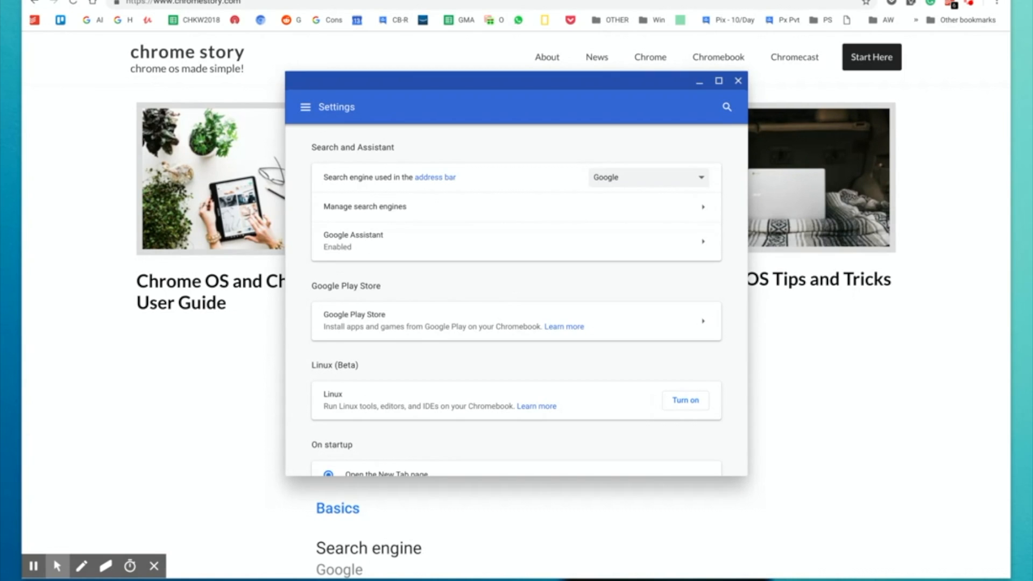
click(304, 106)
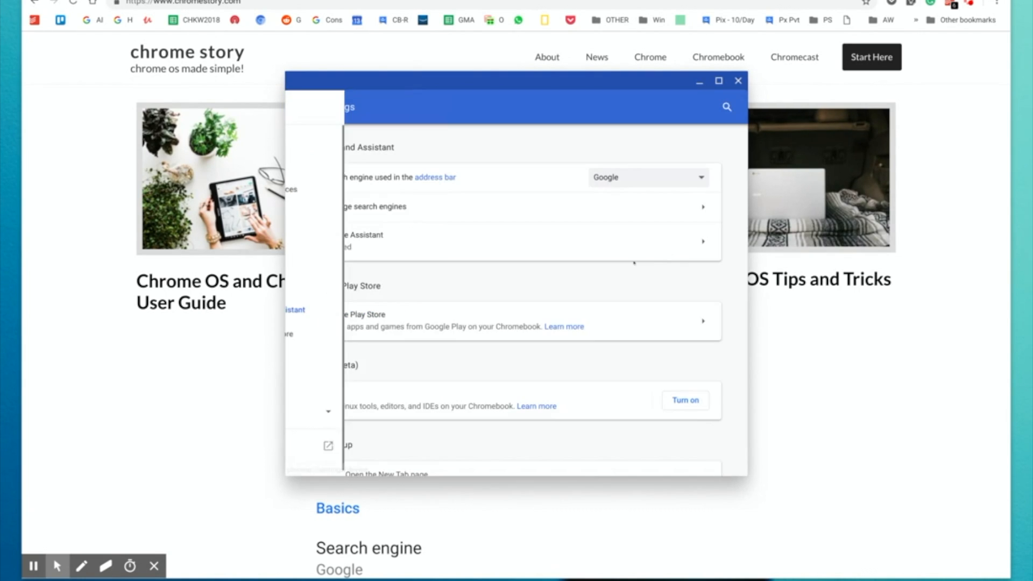
click(703, 240)
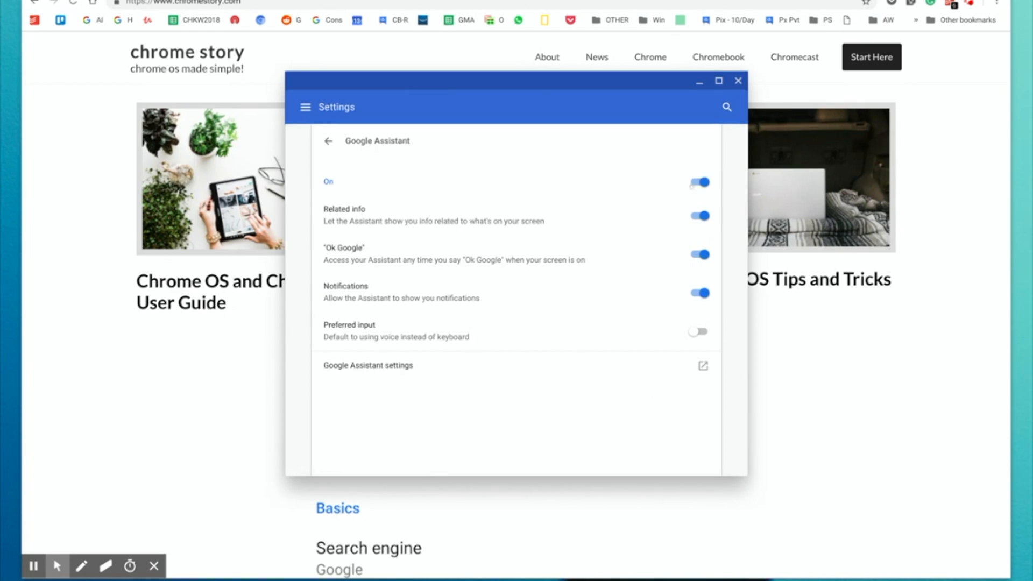
mouse_move(674, 204)
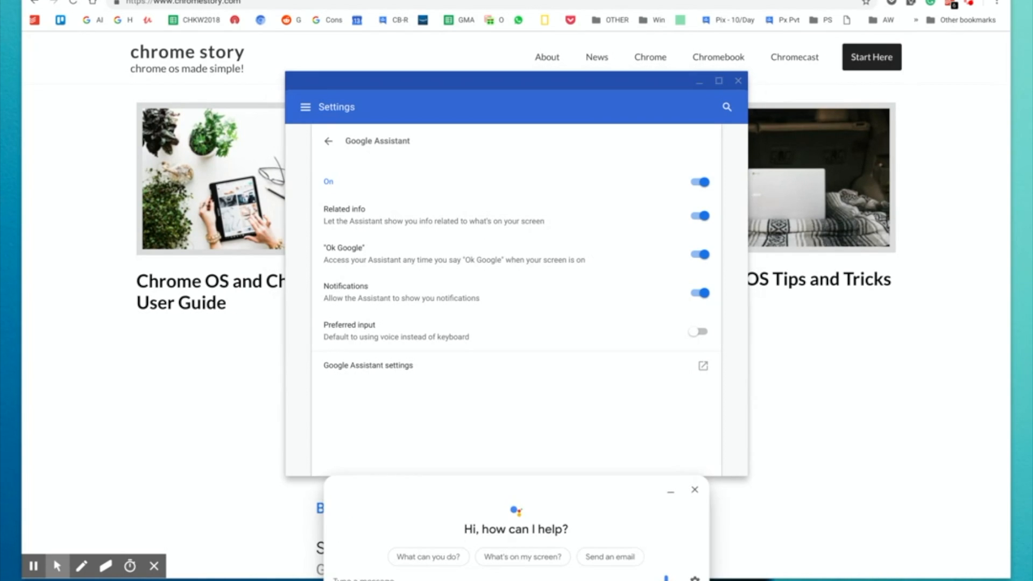
mouse_move(515, 563)
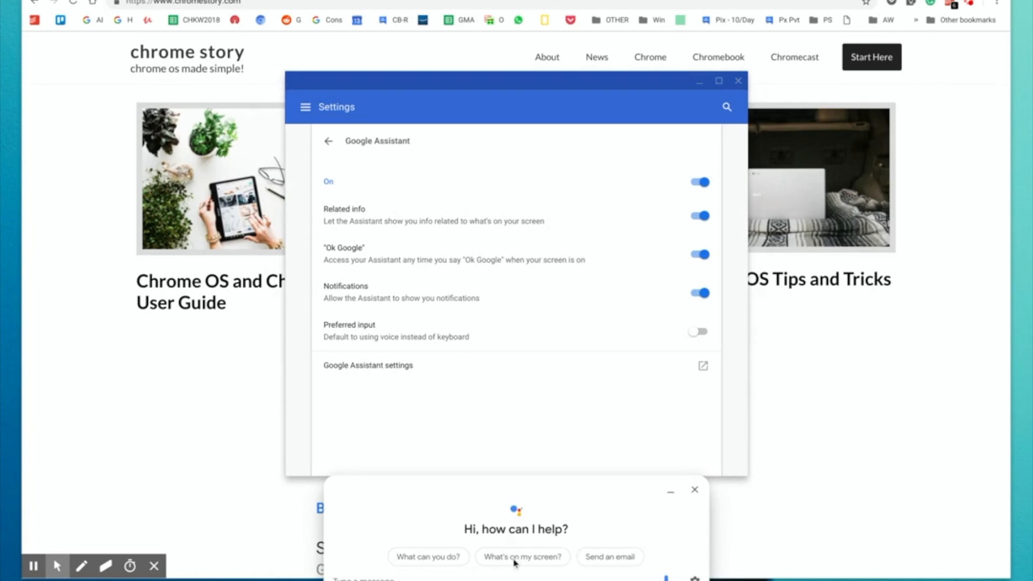
mouse_move(312, 82)
text(chrome cat\)
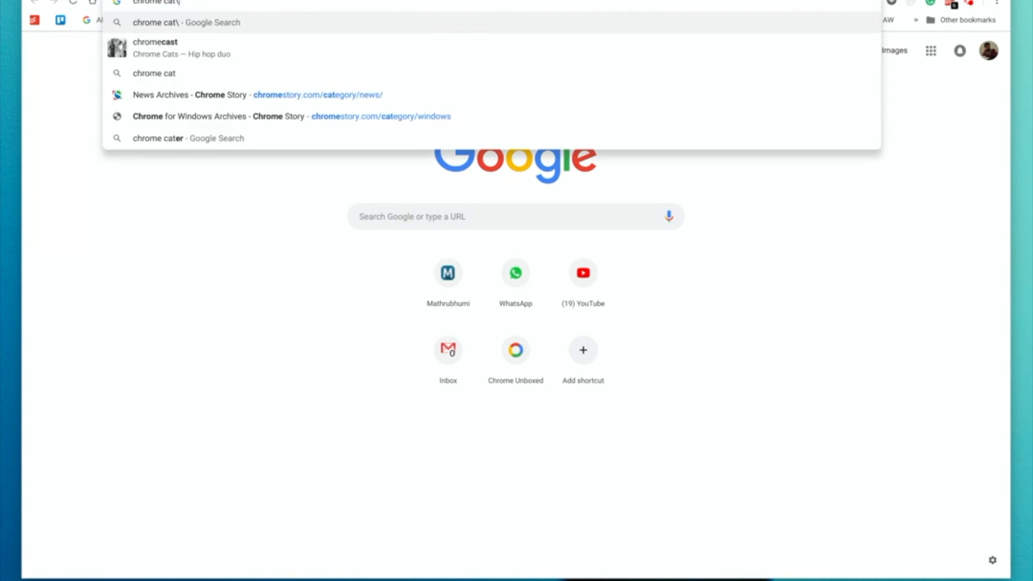
Step: Show image results for chromecast and ask the Assistant 'What's on my screen?'
click(155, 47)
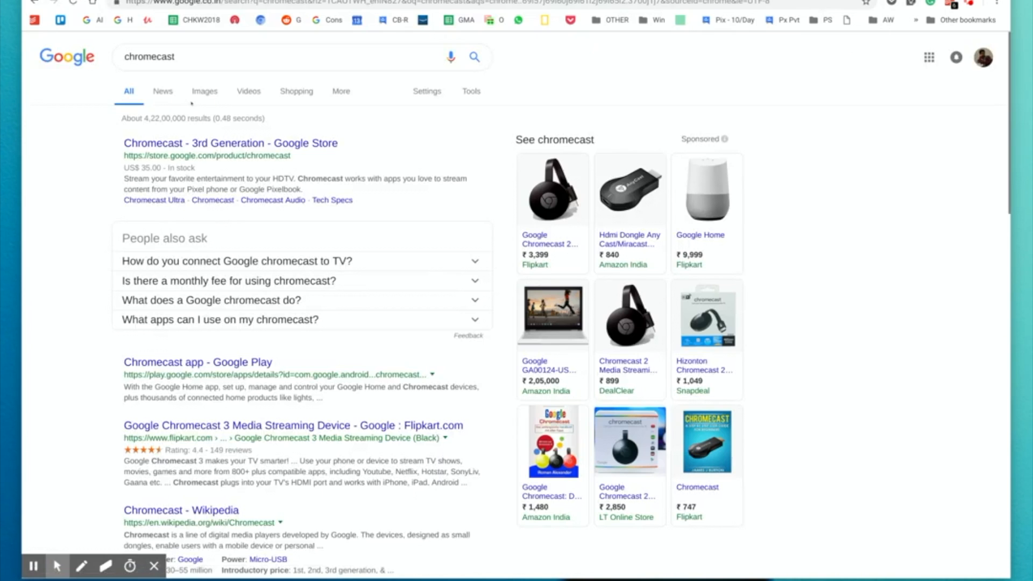
click(204, 90)
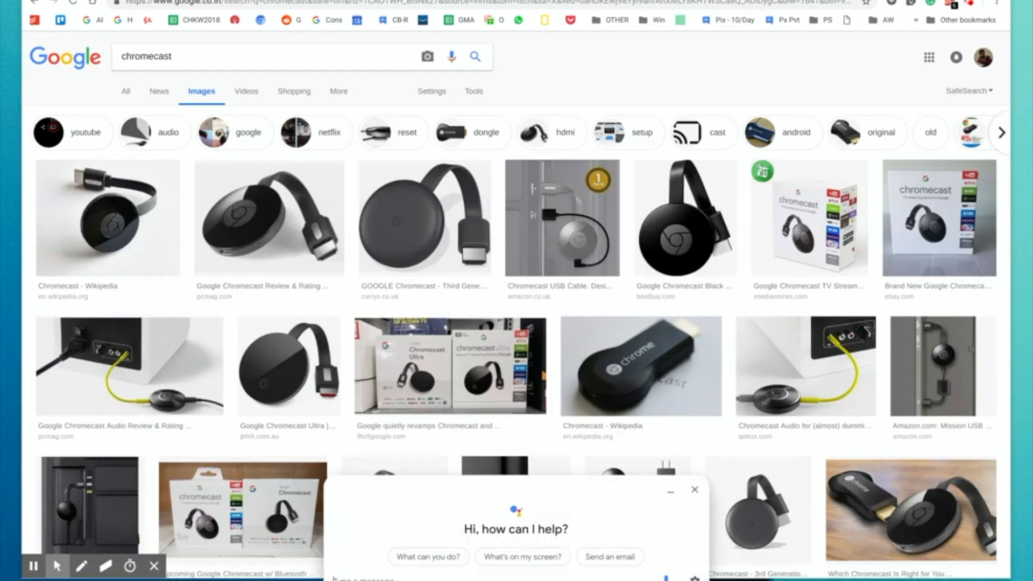
click(521, 556)
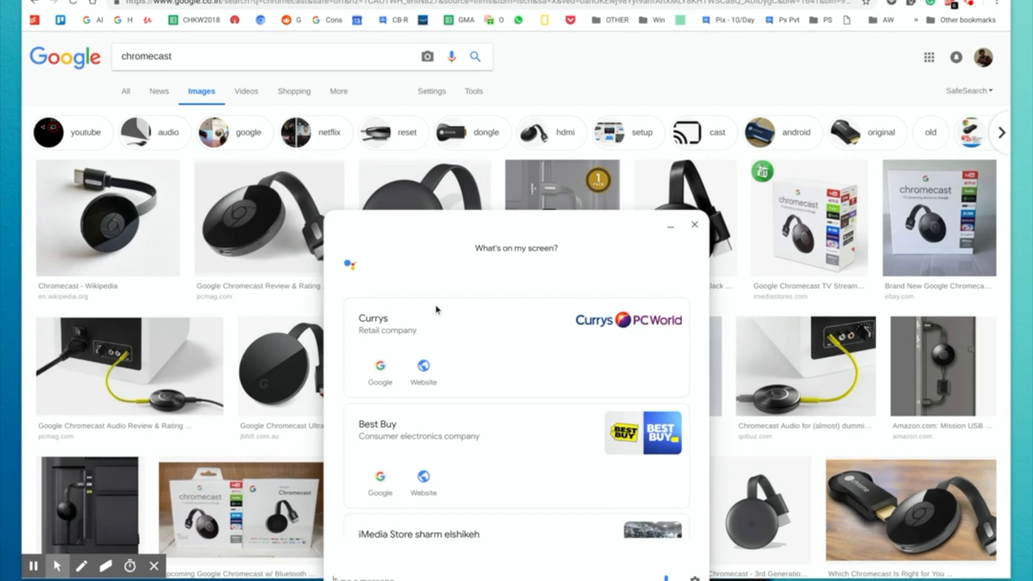
mouse_move(507, 425)
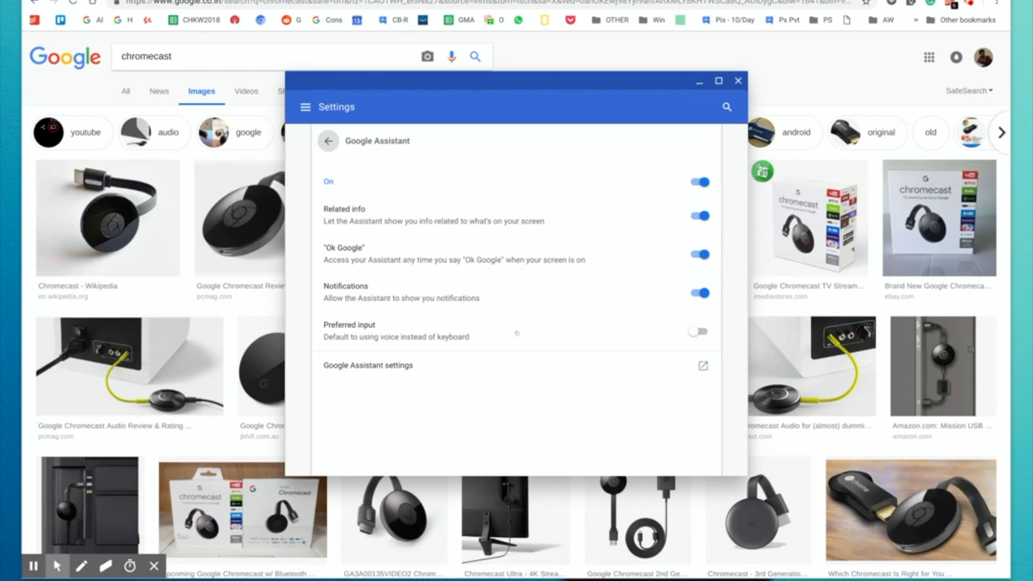
mouse_move(685, 222)
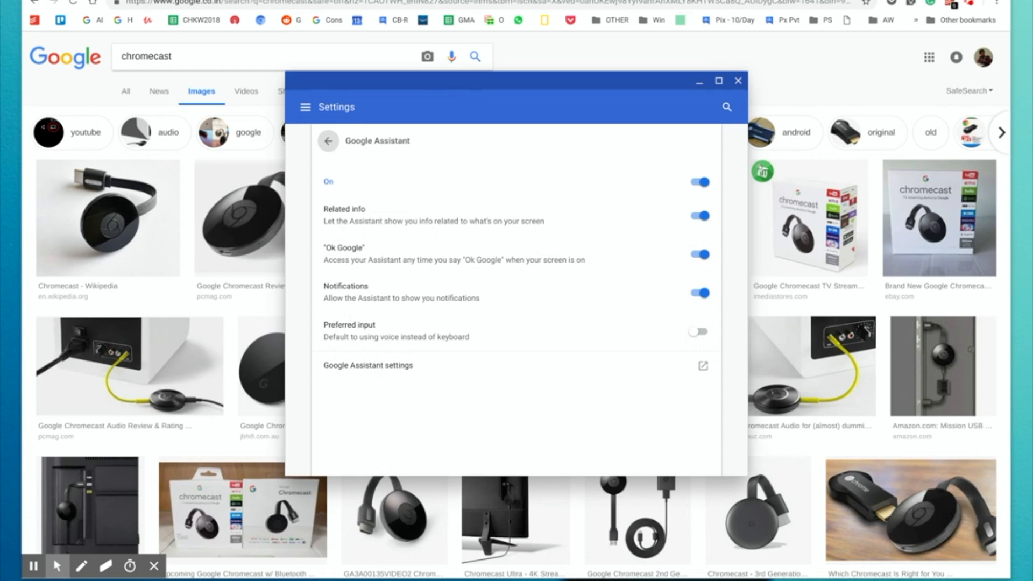
click(698, 216)
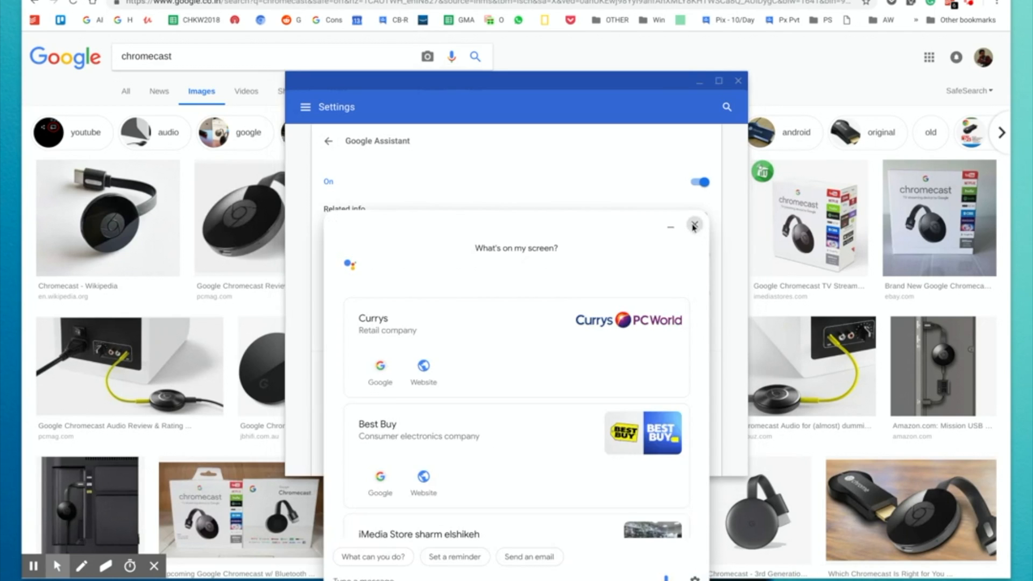
click(694, 226)
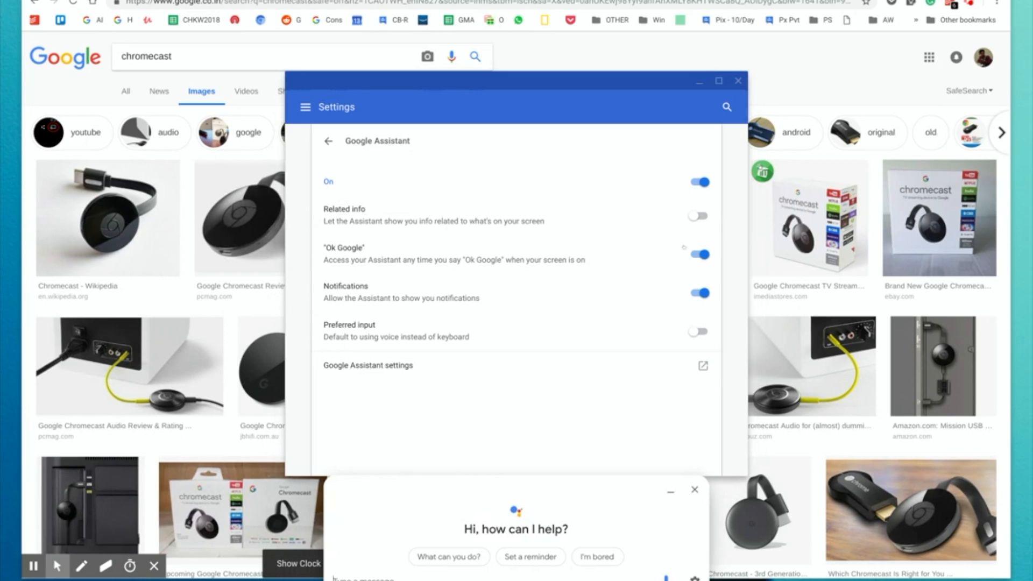
click(697, 215)
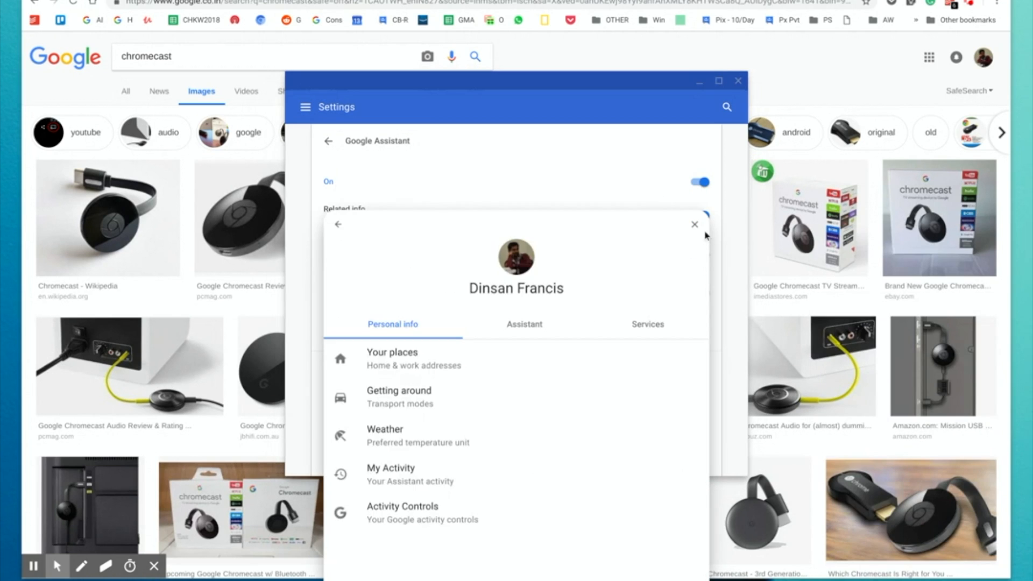
click(694, 224)
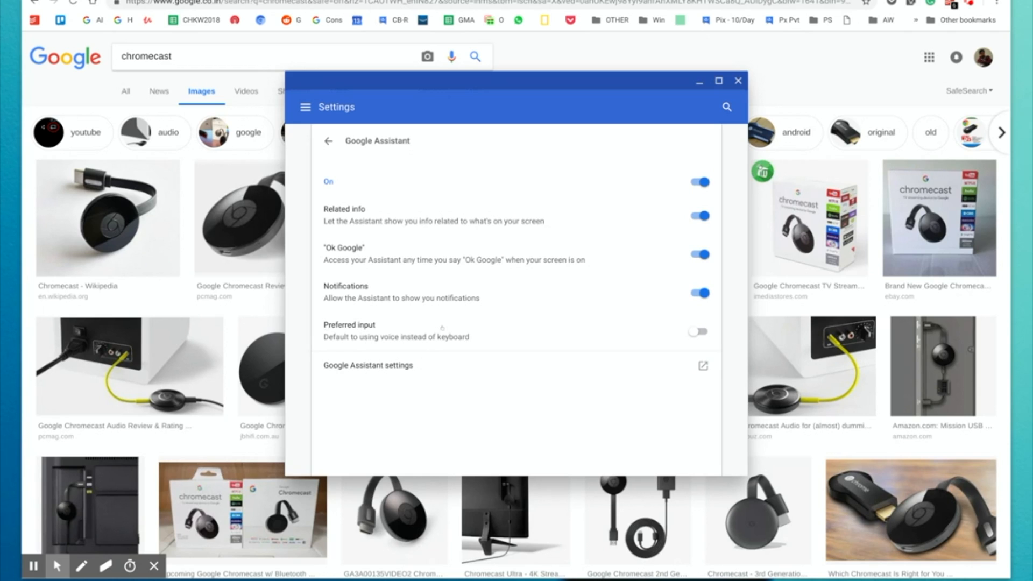
mouse_move(479, 333)
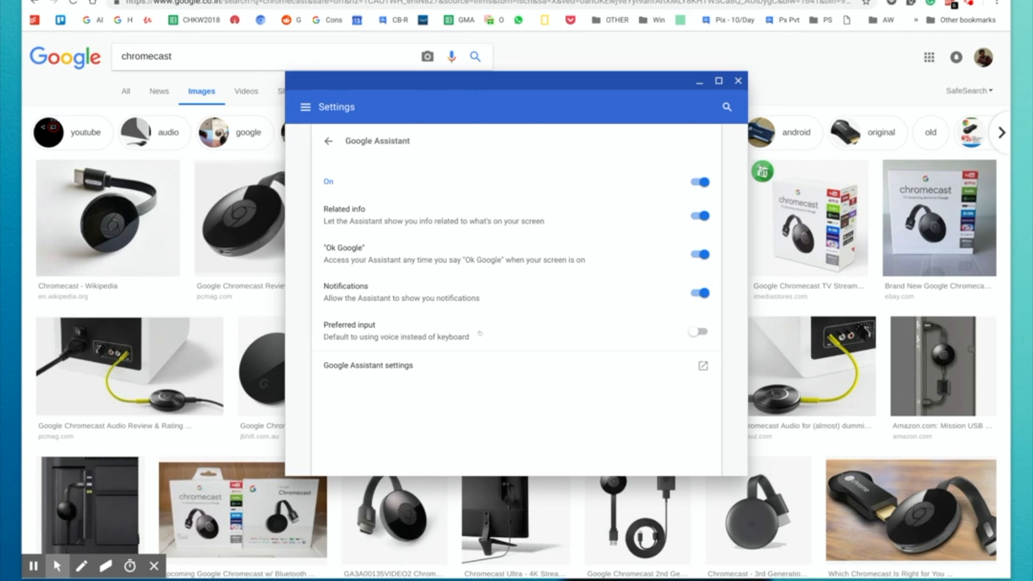
mouse_move(610, 339)
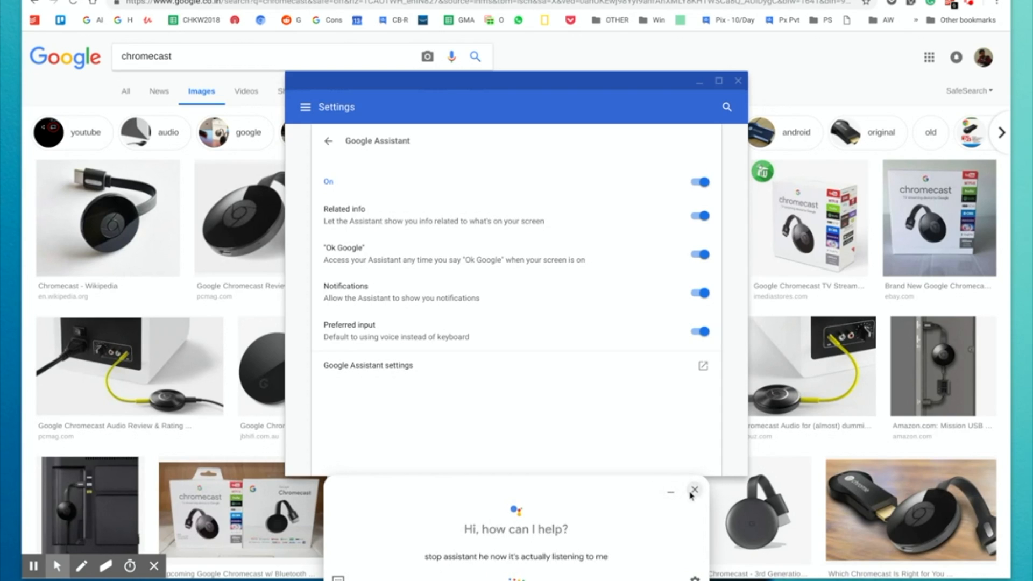
click(692, 491)
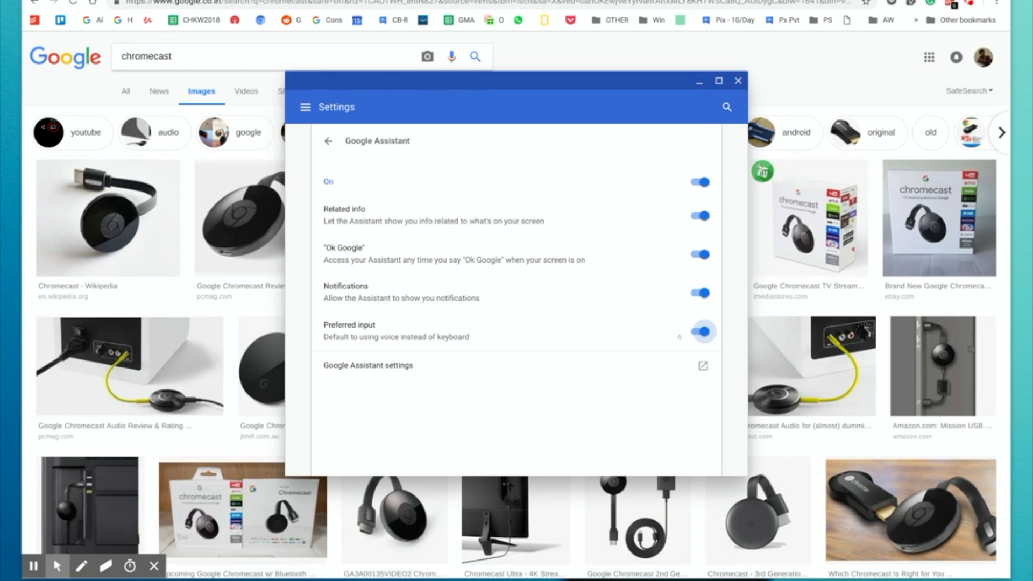
click(699, 333)
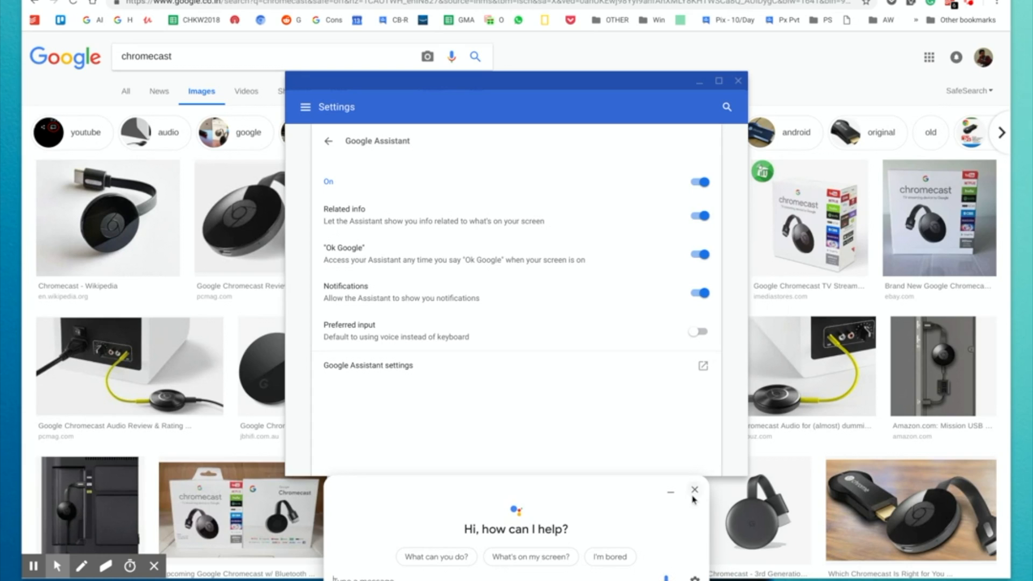
click(693, 491)
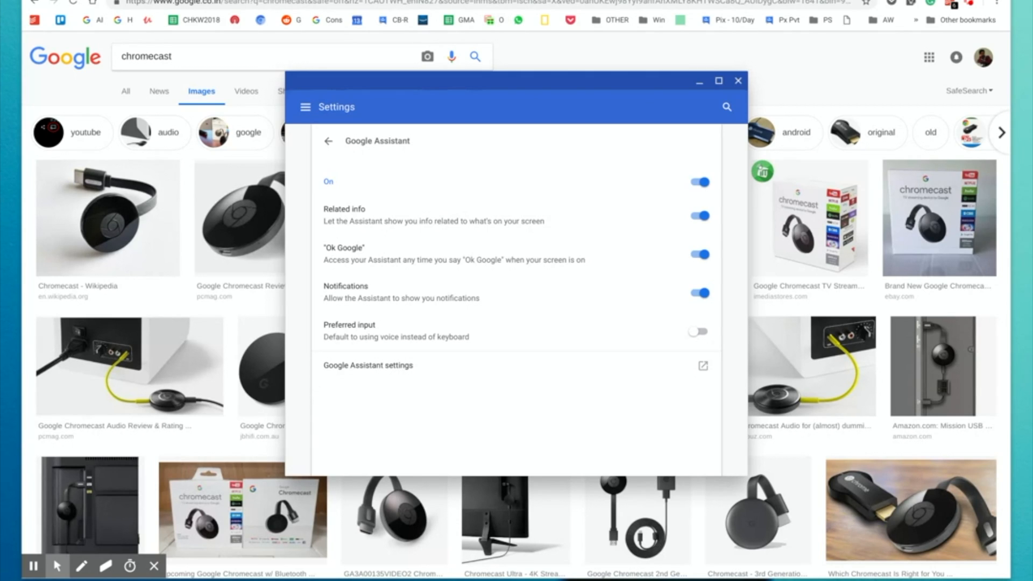
mouse_move(406, 367)
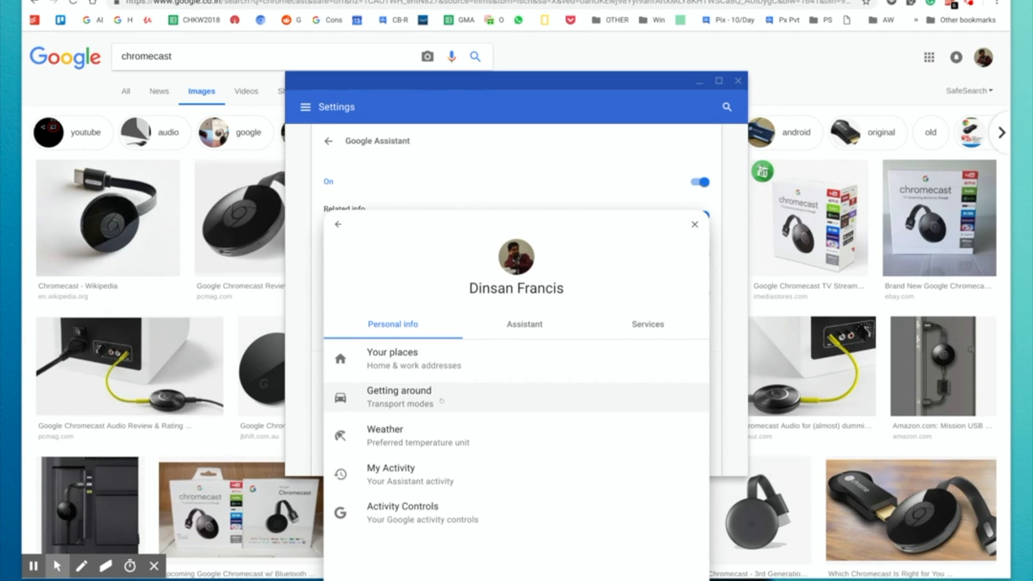
click(524, 324)
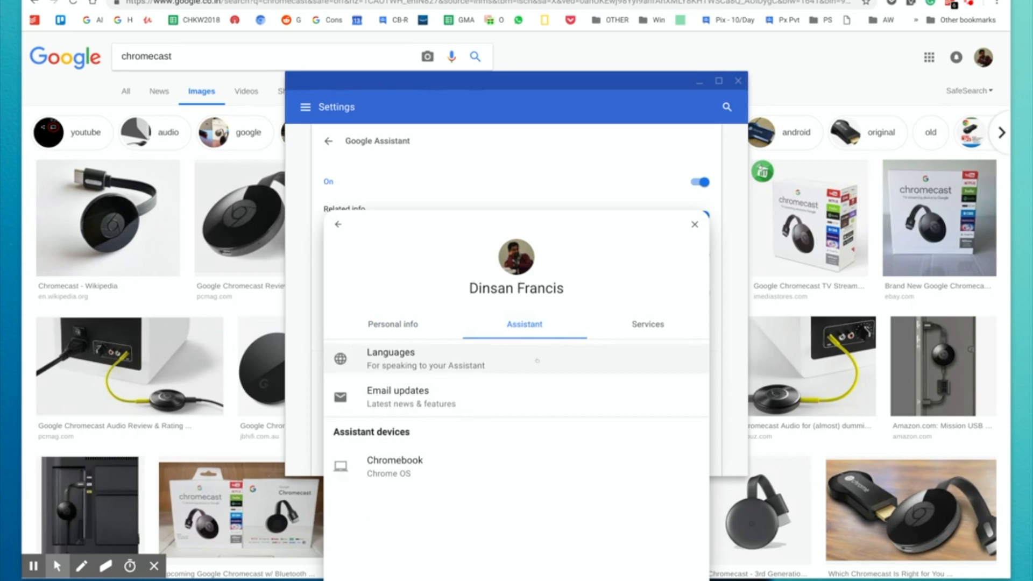
click(647, 324)
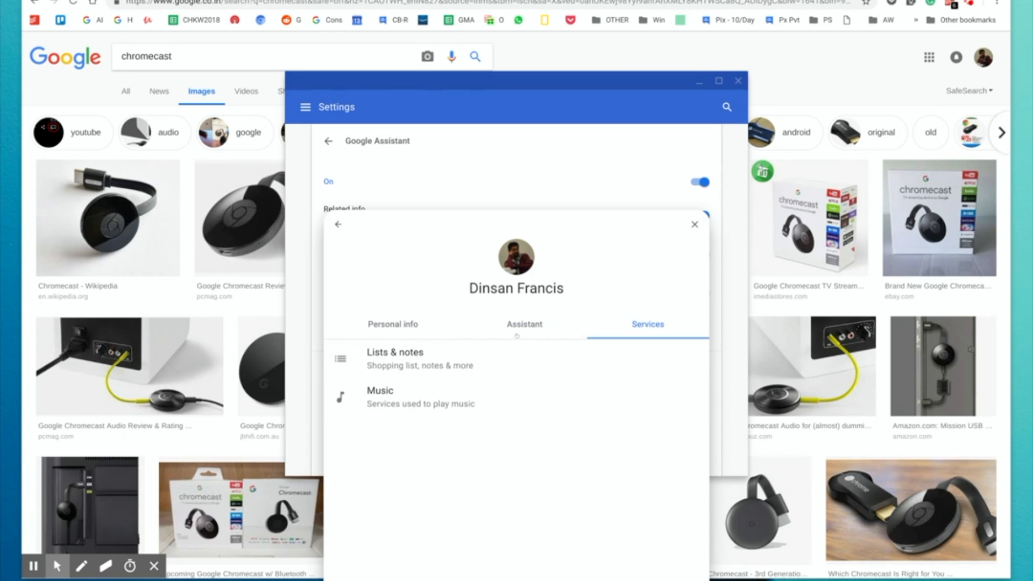
click(392, 323)
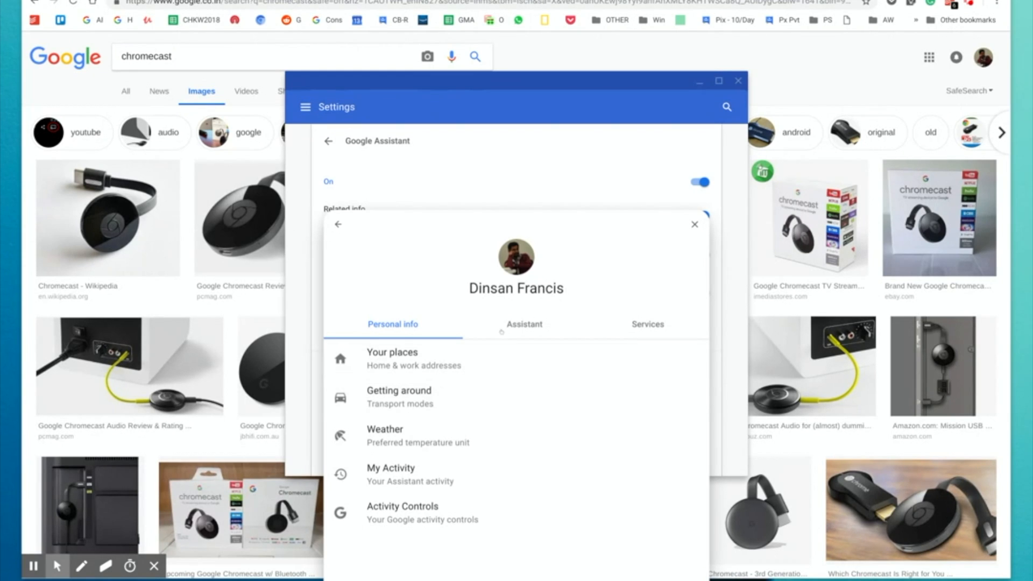
click(524, 324)
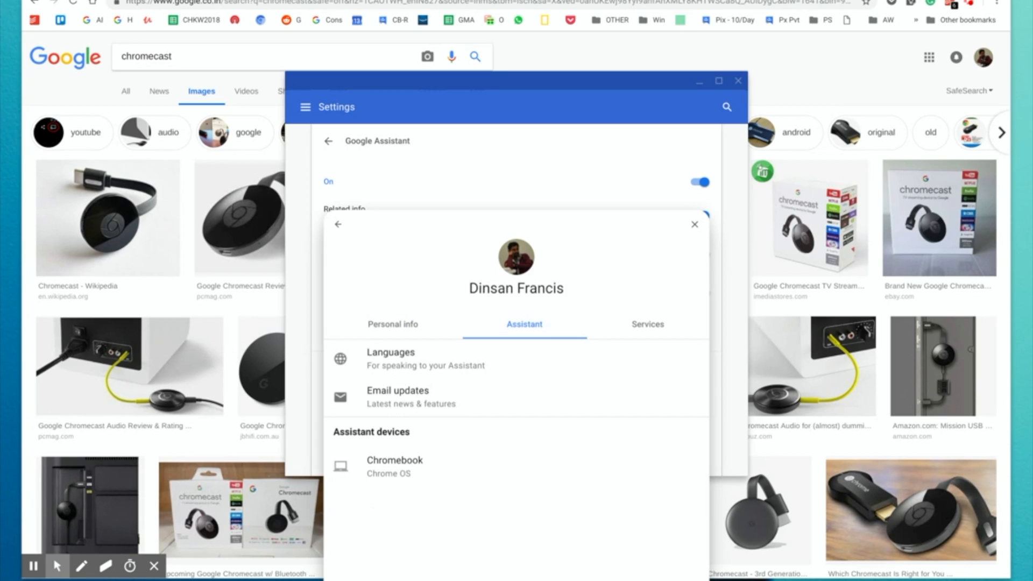
click(393, 324)
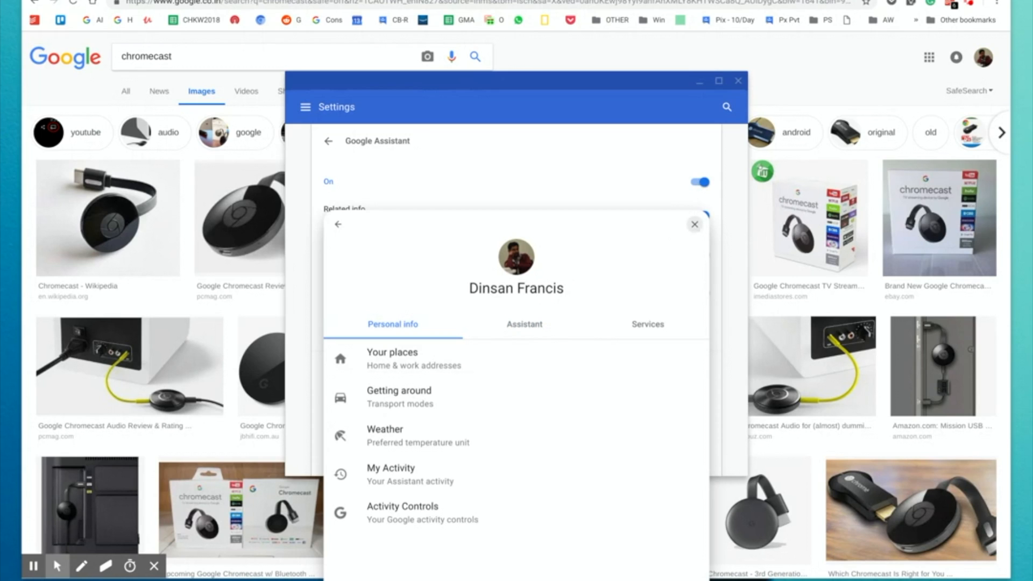
click(694, 224)
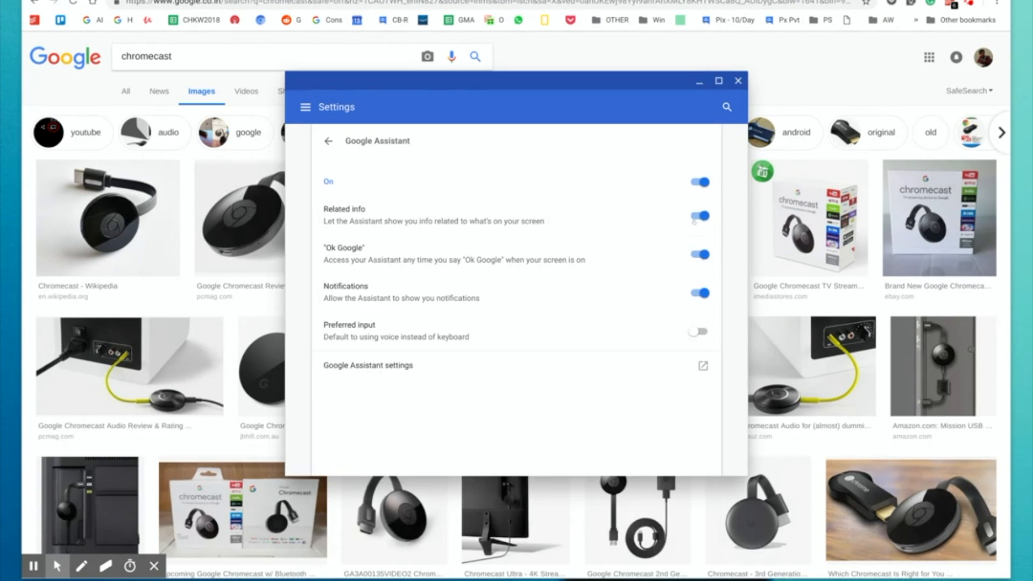